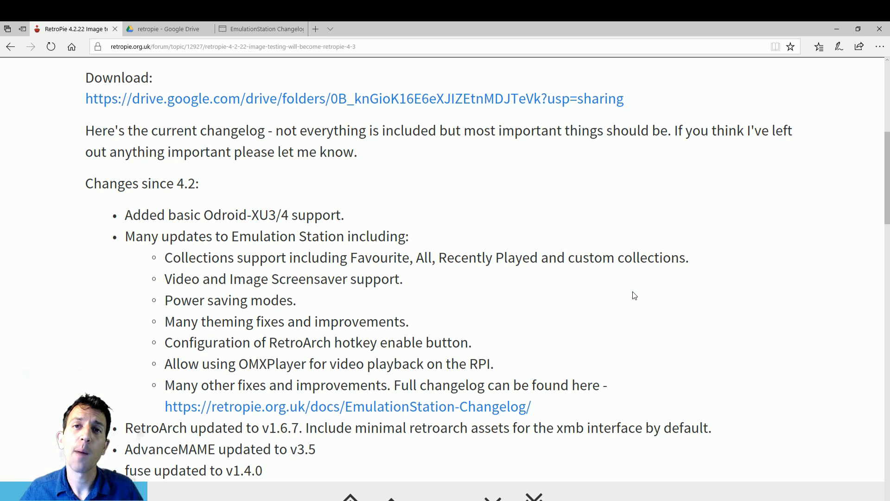
Scroll the changelog to the RetroArch v1.6.7, AdvanceMAME, fuse and lr-fbalpha update lines, selecting the lr-fbalpha version text
scroll(down, 3)
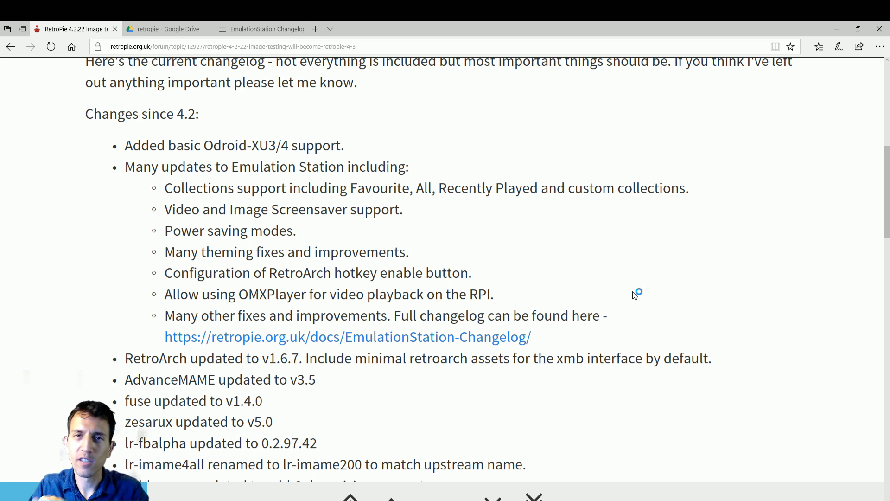
mouse_move(634, 295)
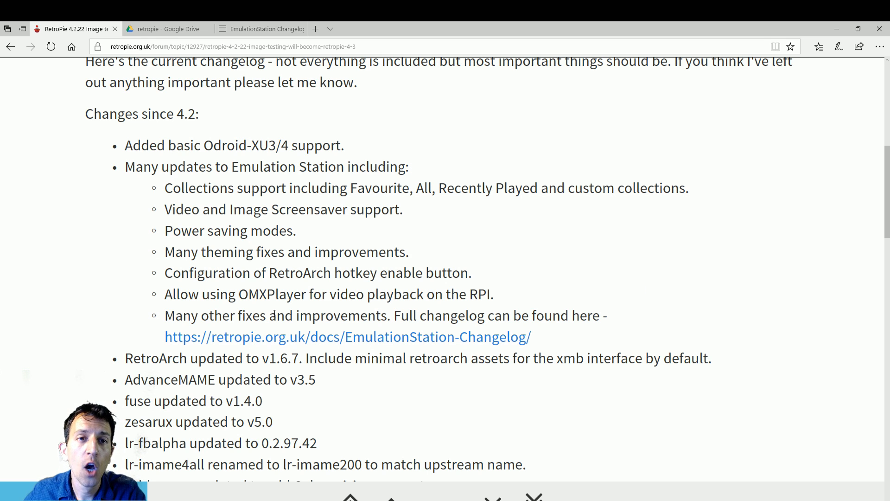
scroll(down, 3)
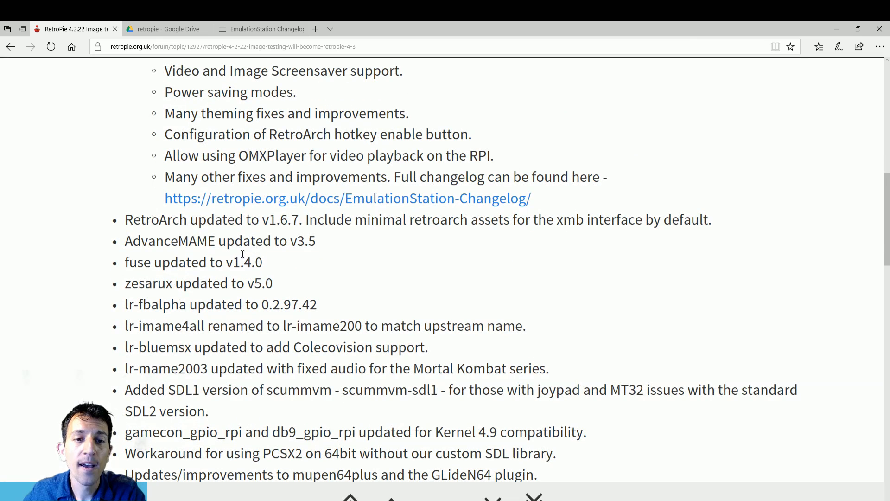
double_click(146, 241)
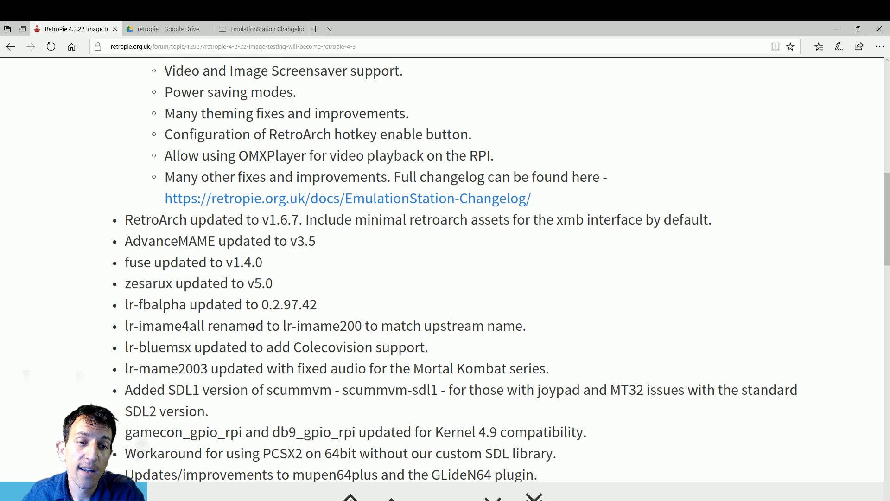
scroll(down, 3)
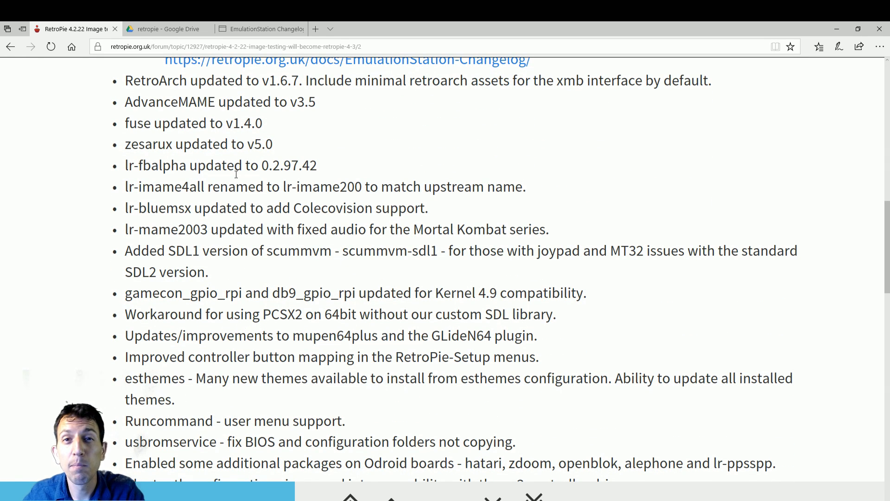
drag(244, 165, 318, 165)
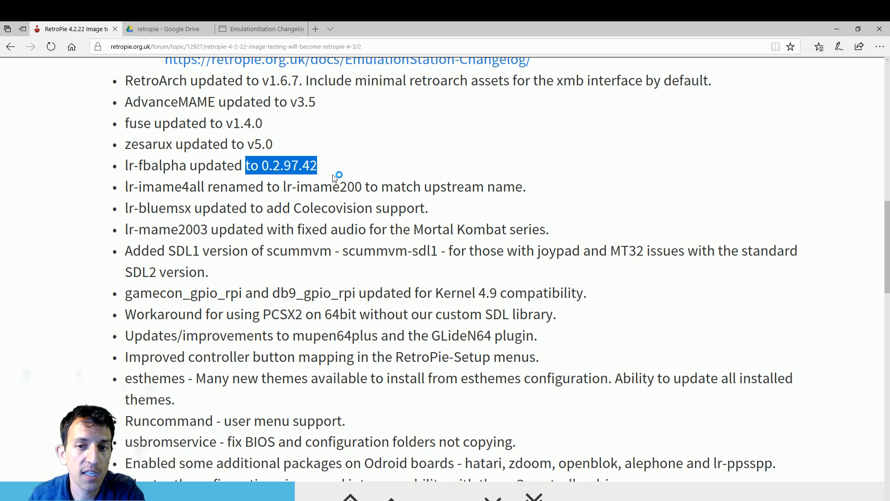
Scroll further to the esthemes, Runcommand and new experimental packages entries, selecting a line of text while reading
scroll(down, 3)
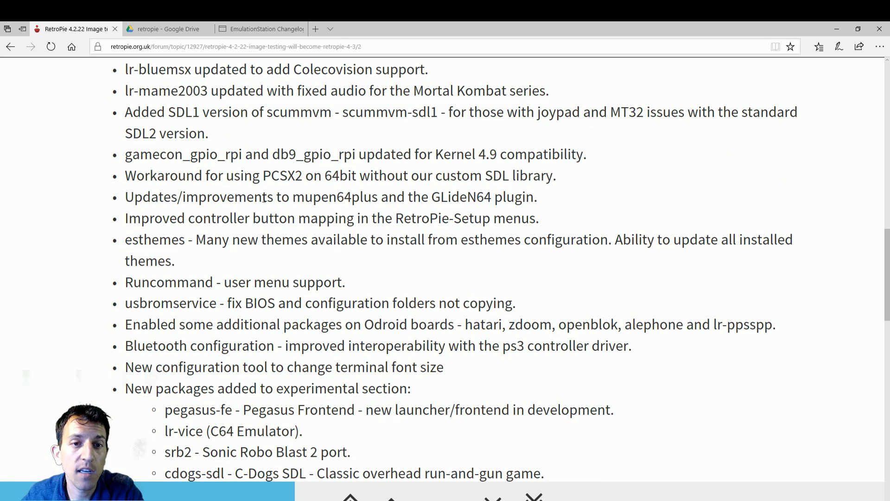
drag(205, 176, 552, 175)
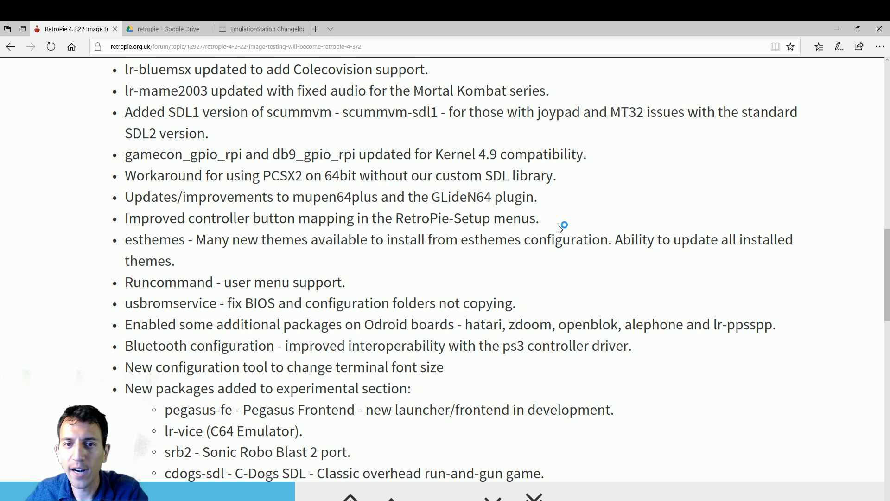
mouse_move(559, 228)
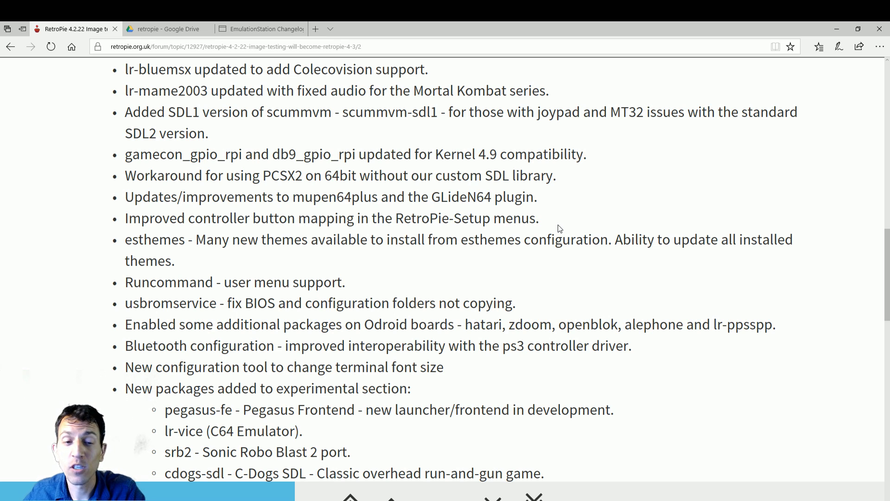
mouse_move(465, 275)
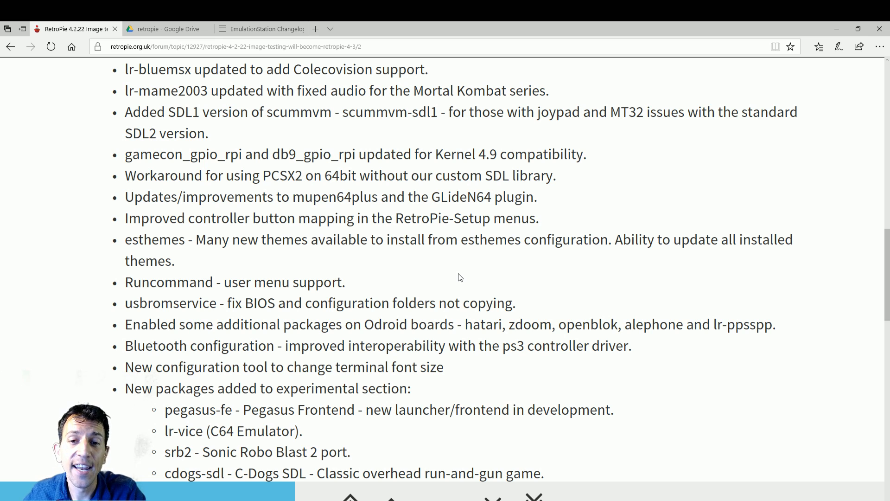
mouse_move(323, 256)
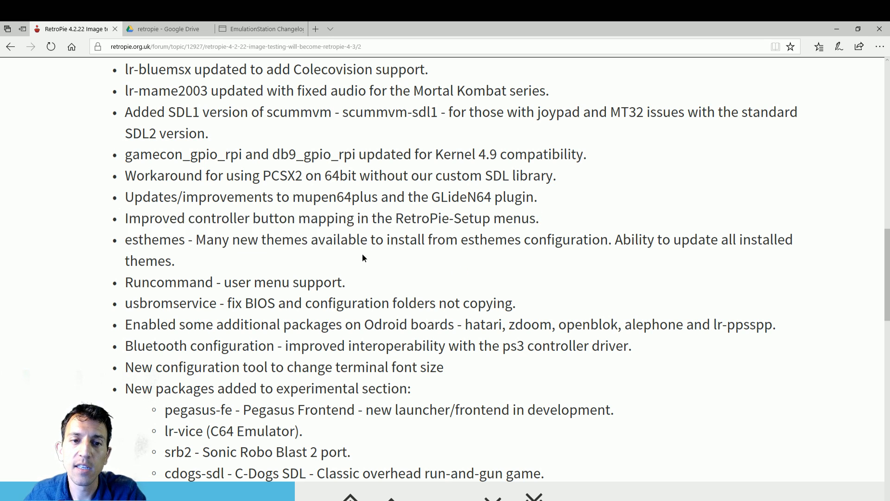
double_click(134, 239)
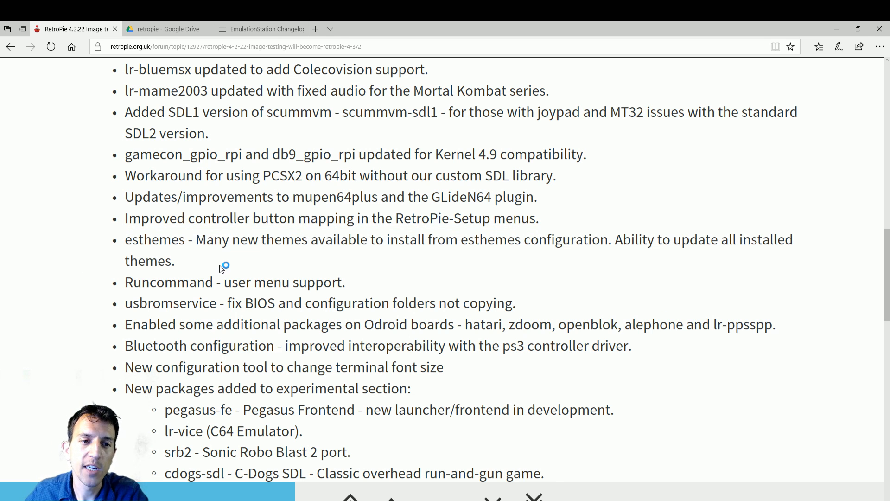
scroll(down, 3)
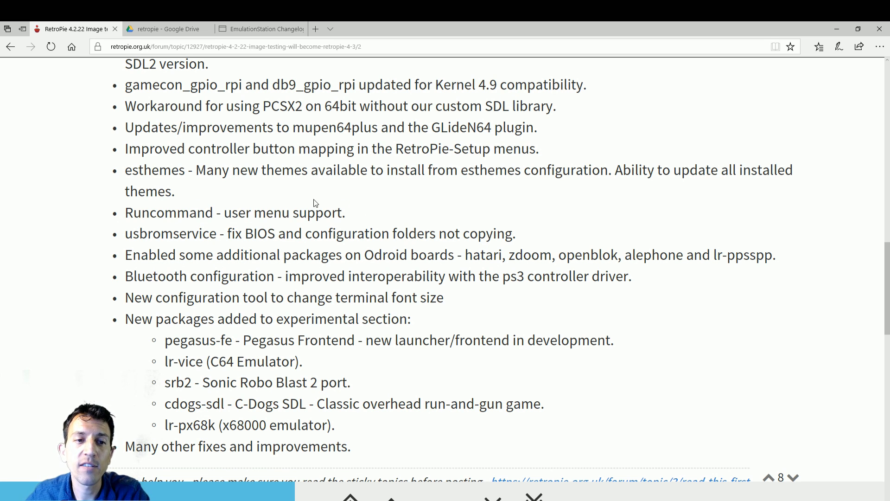
mouse_move(235, 186)
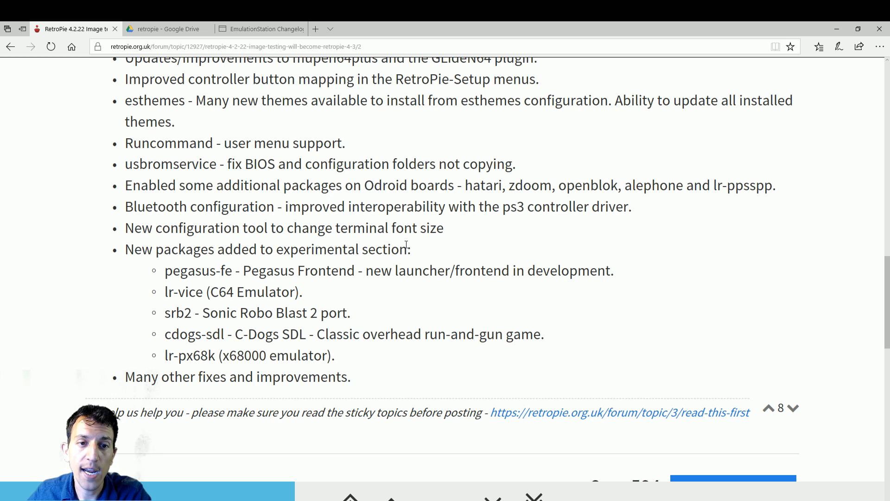
drag(410, 185, 631, 206)
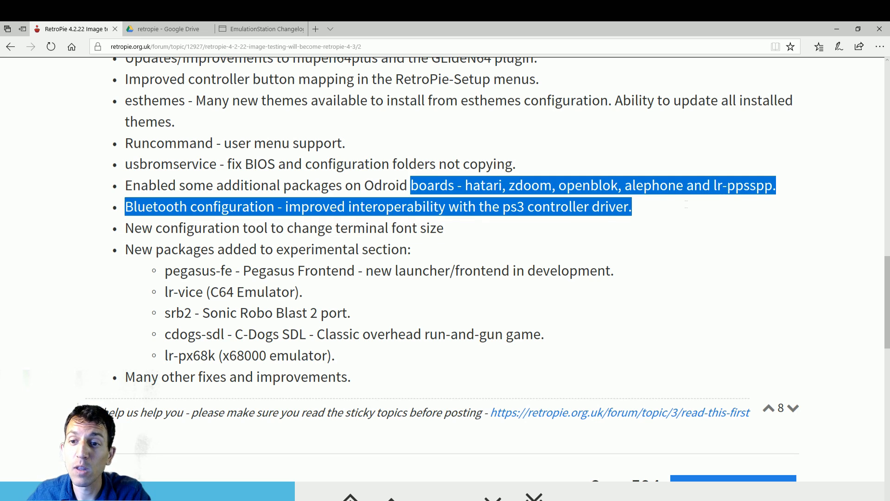
click(675, 210)
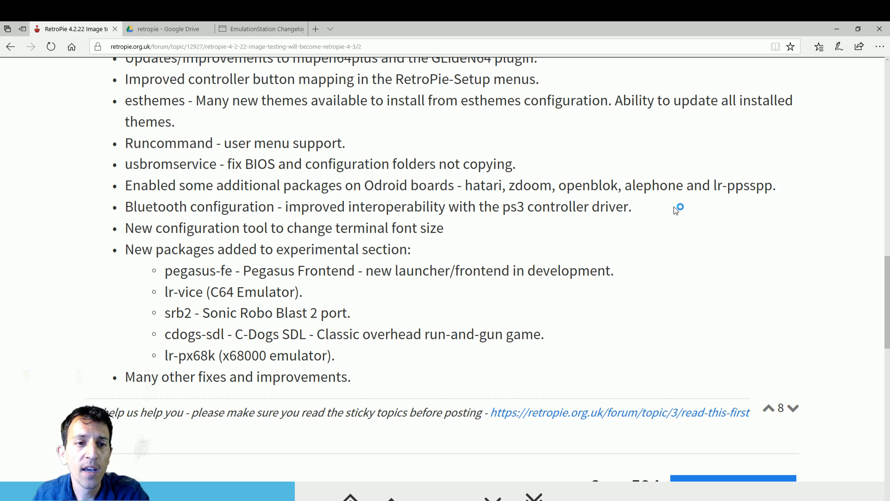
mouse_move(676, 210)
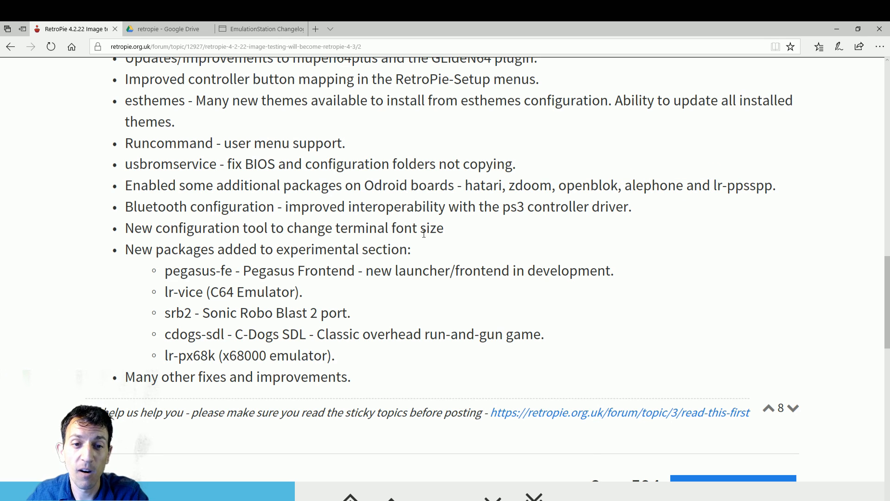
scroll(down, 3)
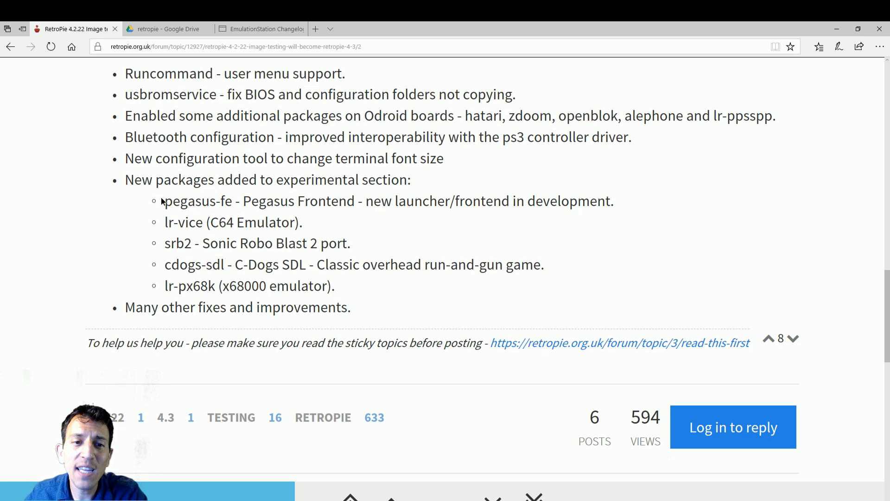
drag(165, 201, 355, 202)
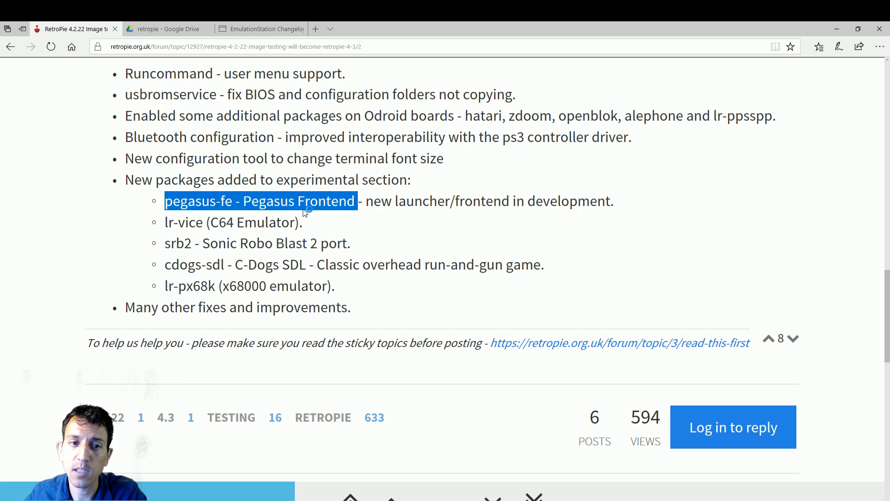
click(408, 216)
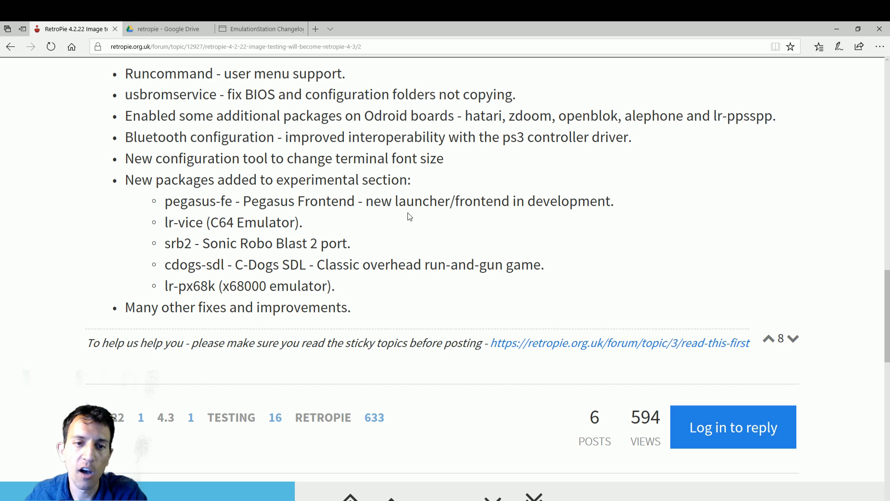
drag(211, 221, 295, 221)
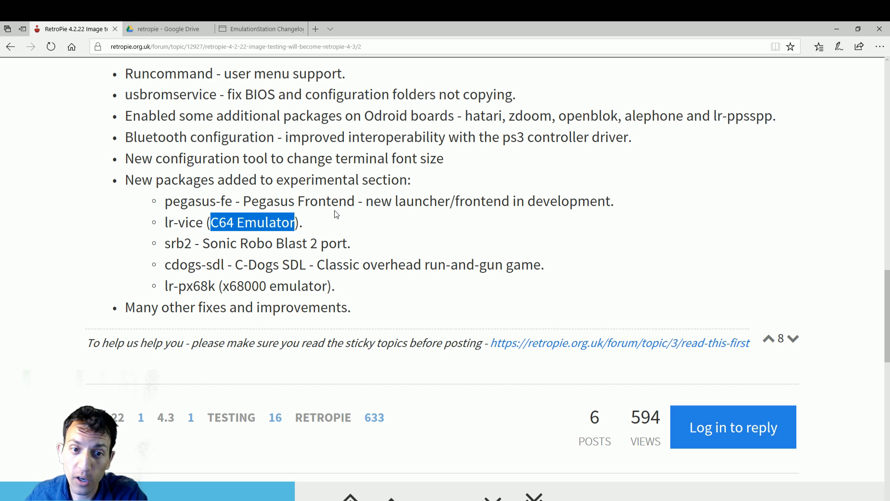
double_click(275, 243)
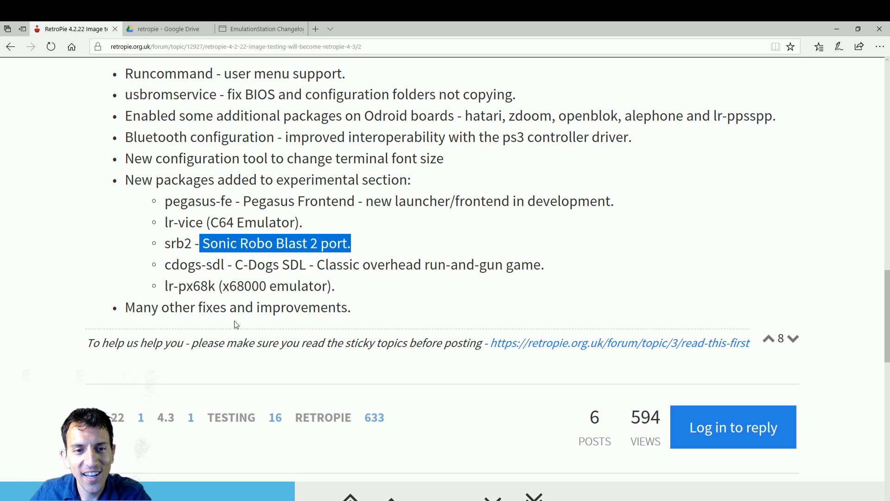
mouse_move(233, 263)
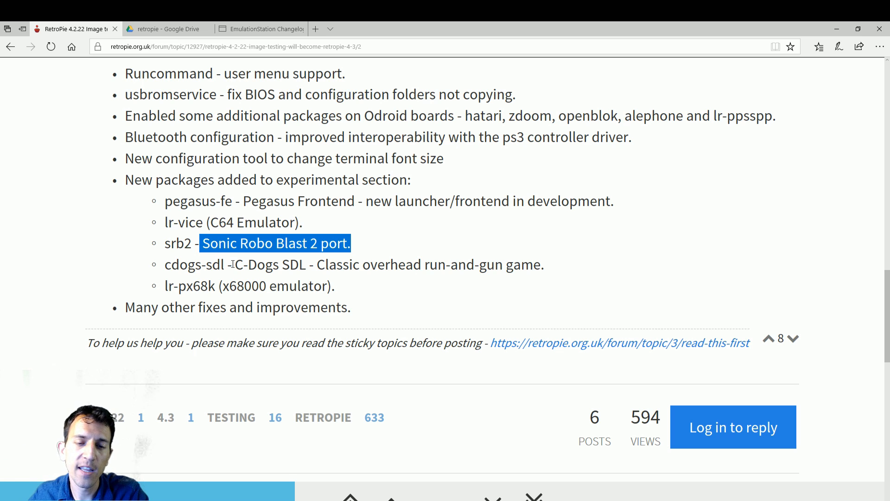
click(403, 285)
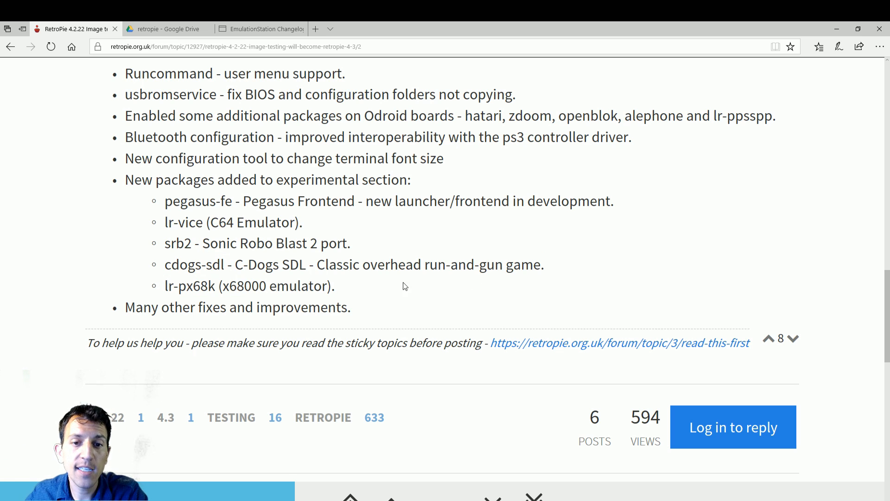
mouse_move(331, 300)
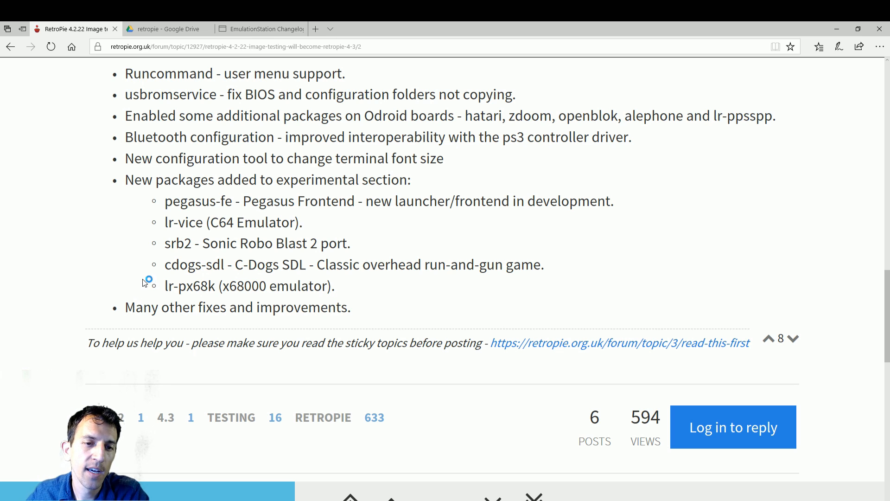
mouse_move(373, 314)
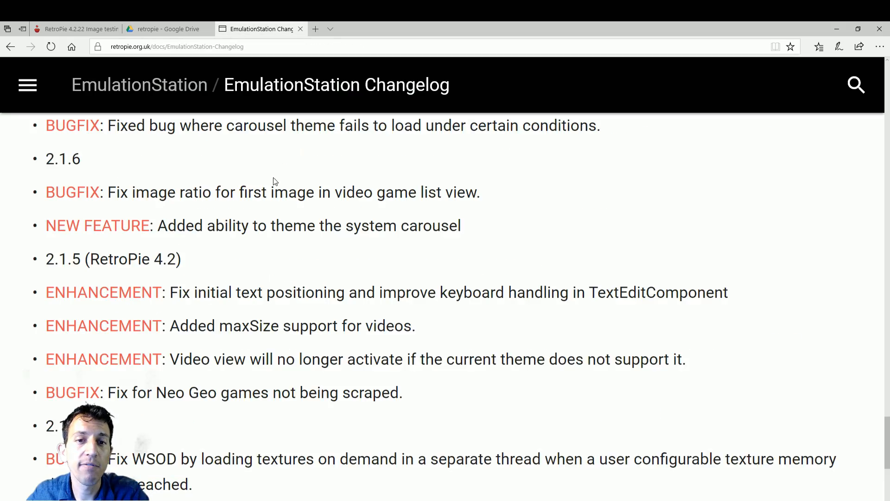
Scroll the EmulationStation changelog page down to the 2.1.5 (RetroPie 4.2) section
scroll(down, 3)
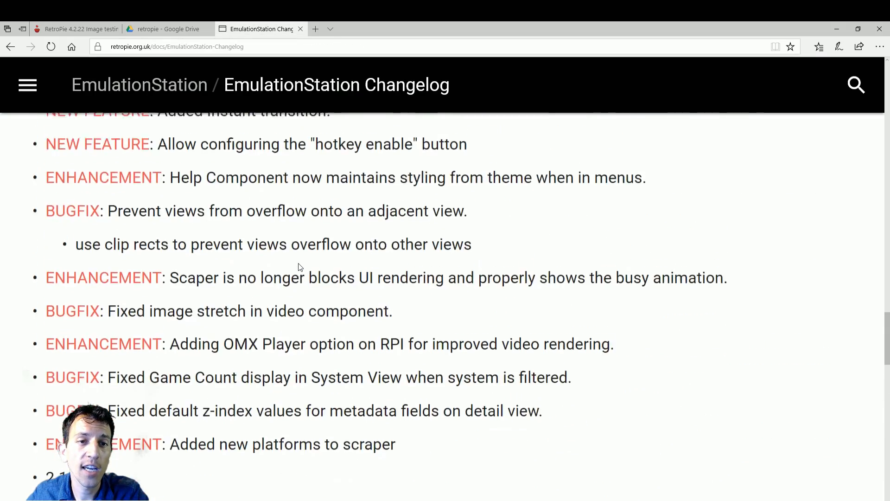
scroll(down, 3)
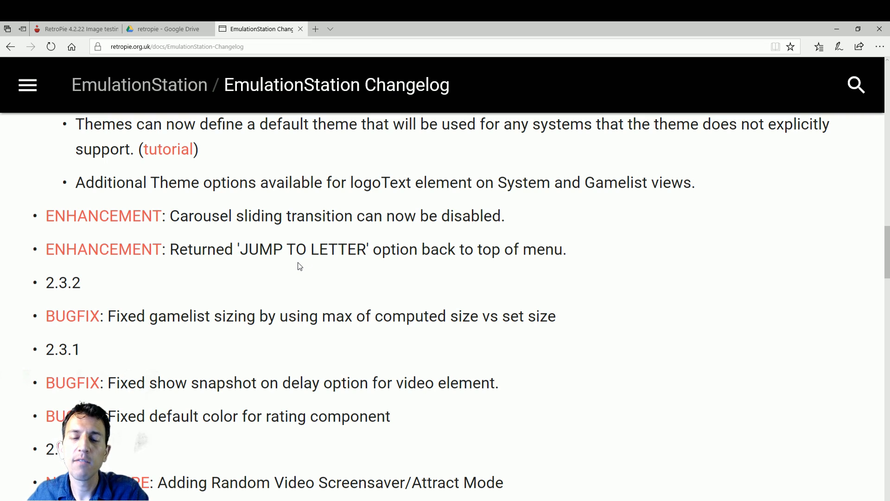
scroll(down, 3)
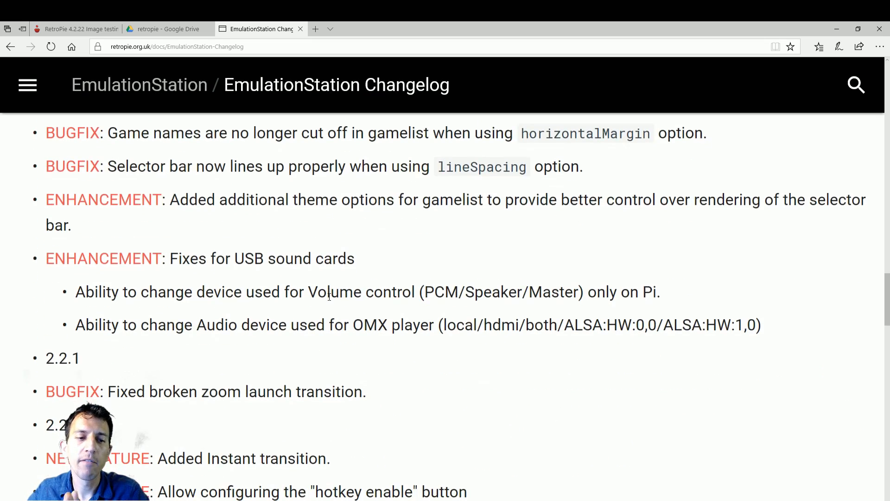
scroll(down, 3)
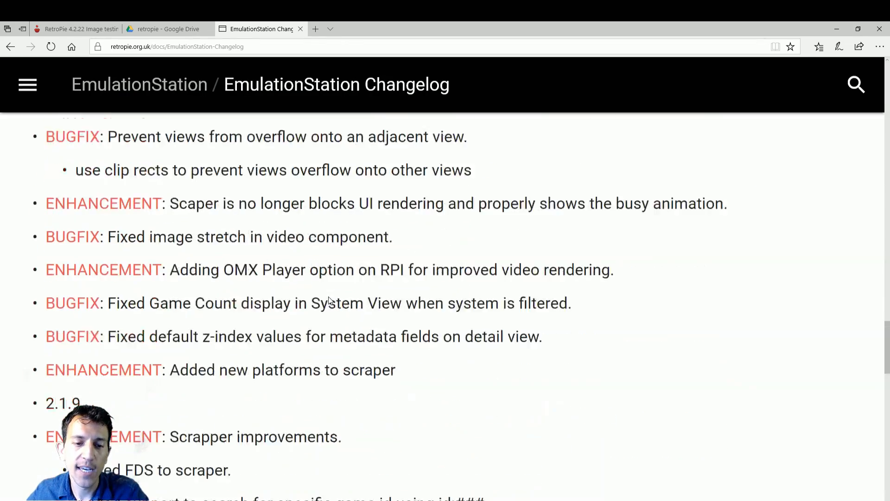
scroll(up, 3)
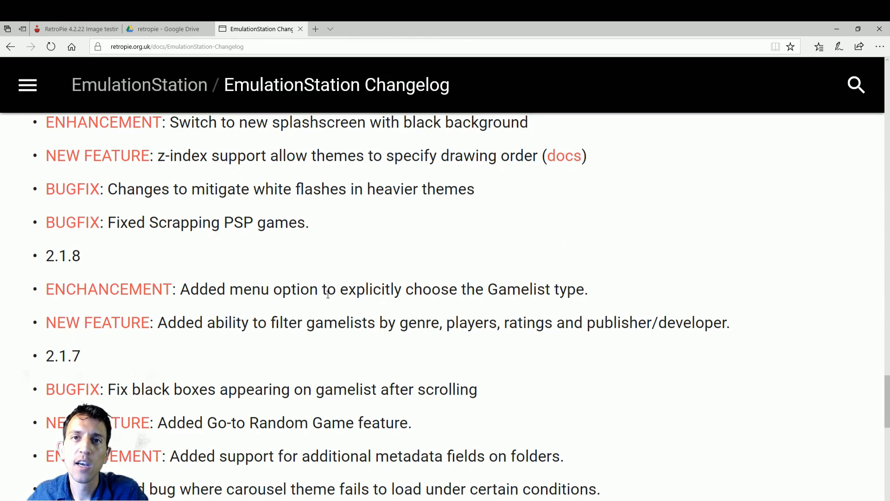
scroll(down, 3)
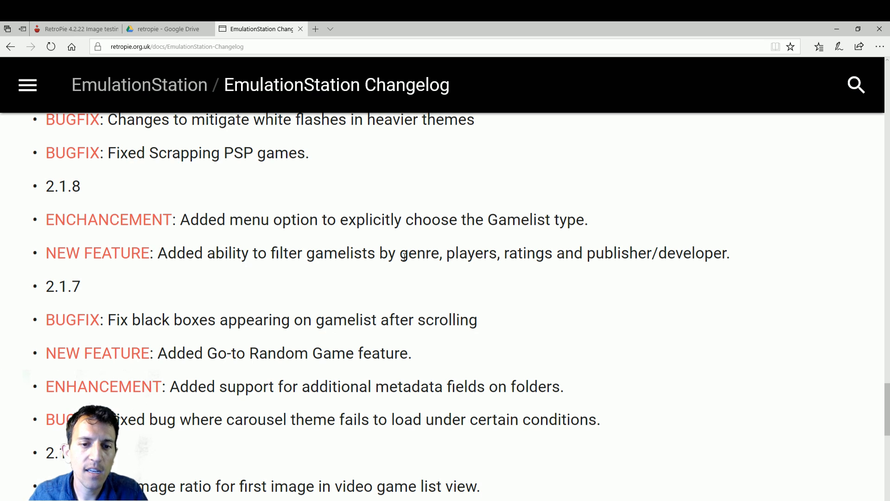
scroll(down, 3)
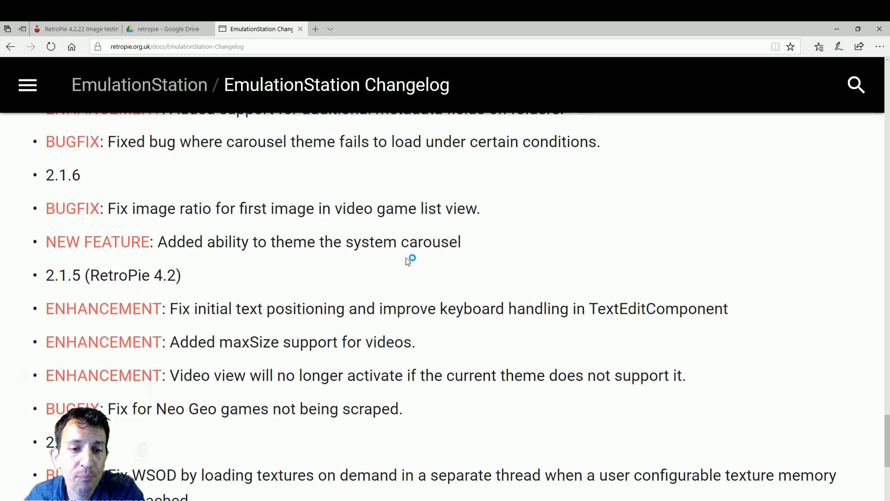
scroll(down, 3)
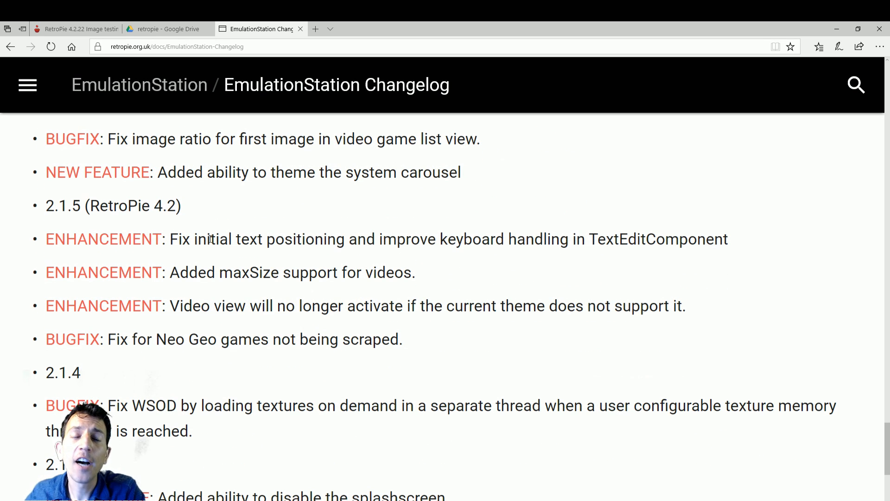